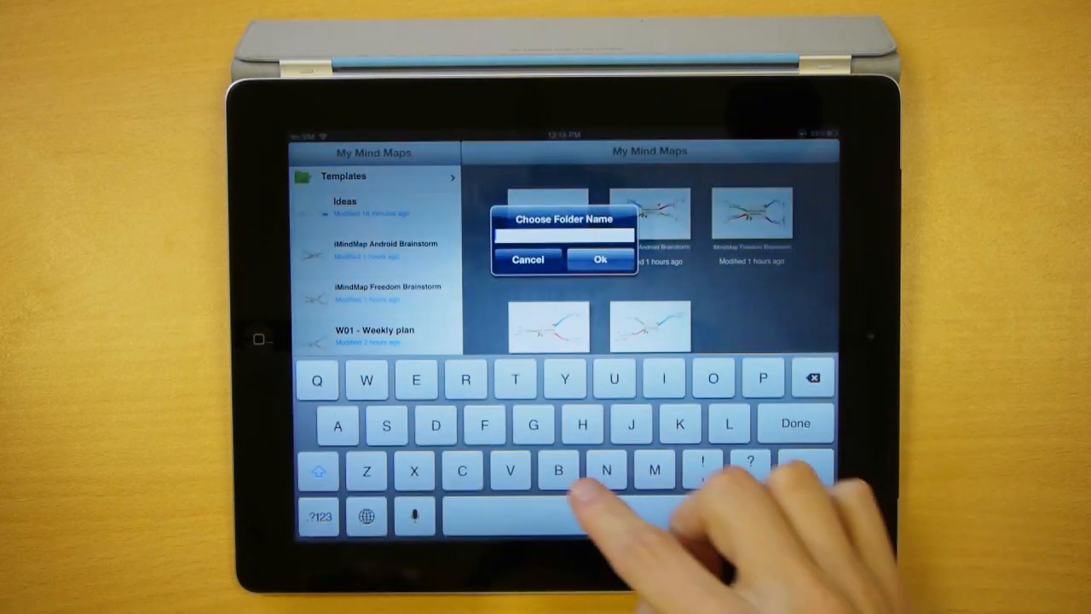
- Create two folders named 'Brainstorming' and 'Weekly plans' in My Mind Maps
{"action": "type", "text": "Brainst"}
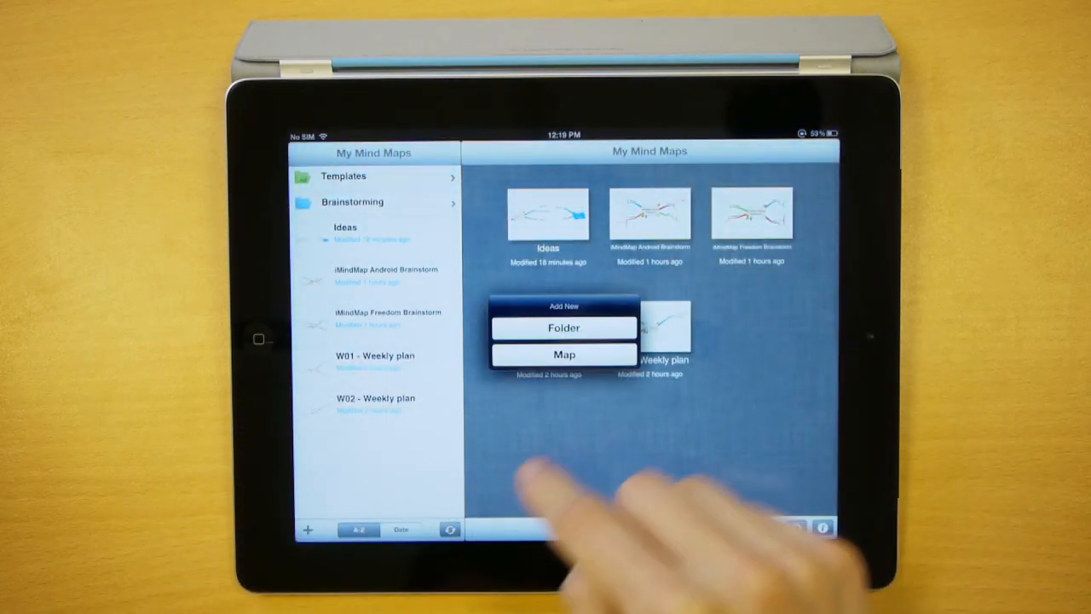
{"action": "left_click", "coordinate": [564, 328]}
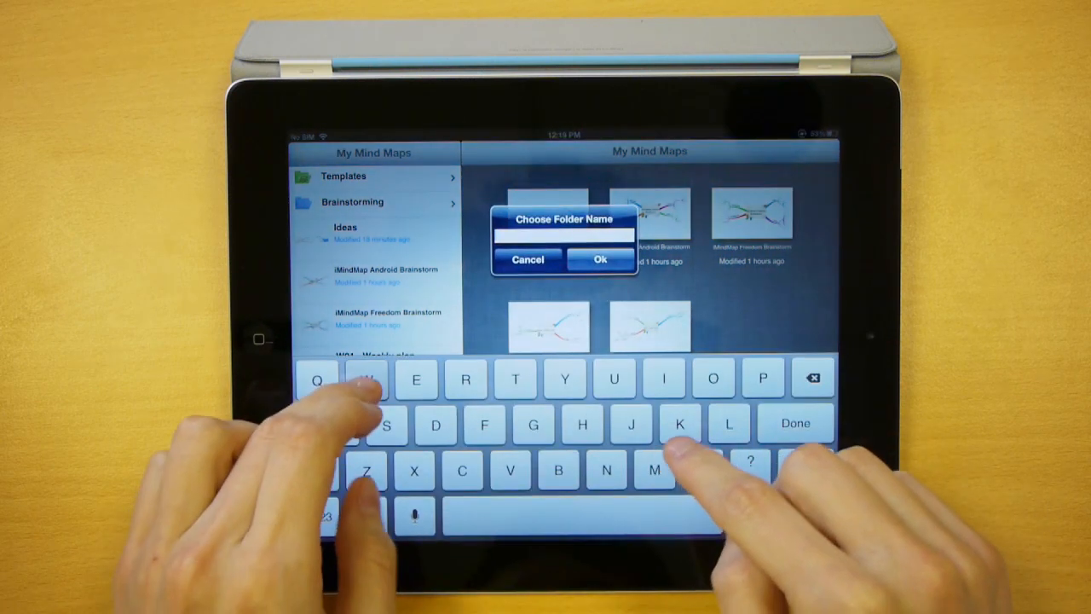
{"action": "type", "text": "Weekly pl"}
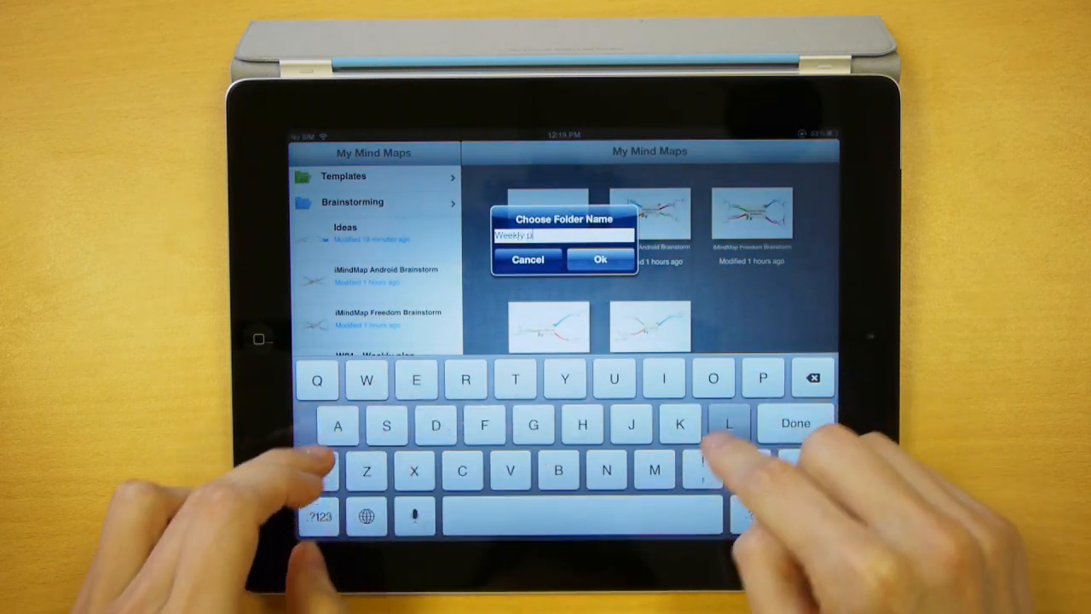
{"action": "left_click", "coordinate": [600, 259]}
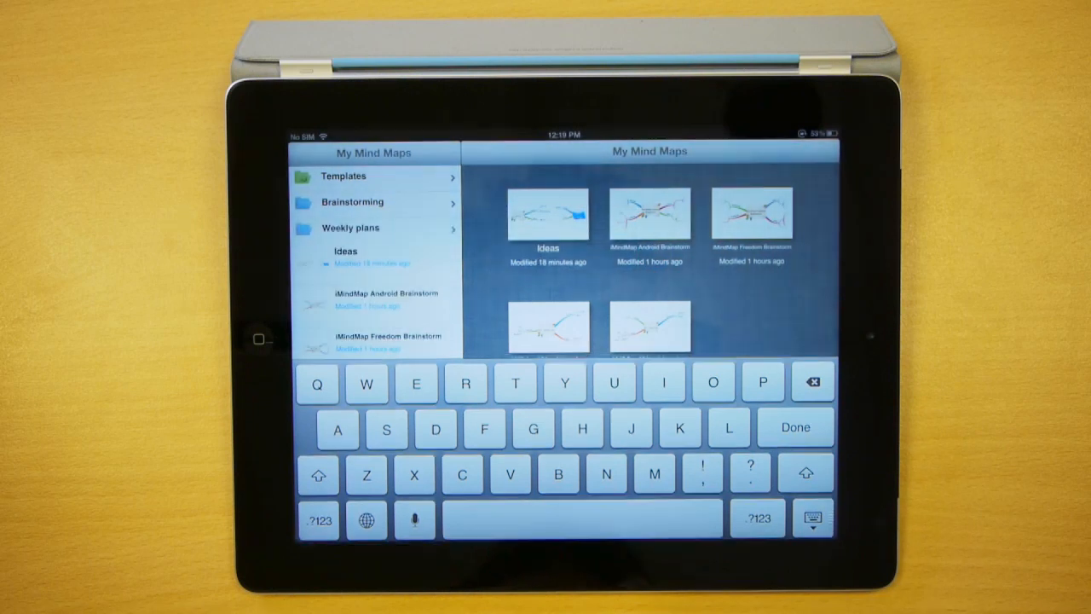
{"action": "left_click", "coordinate": [794, 428]}
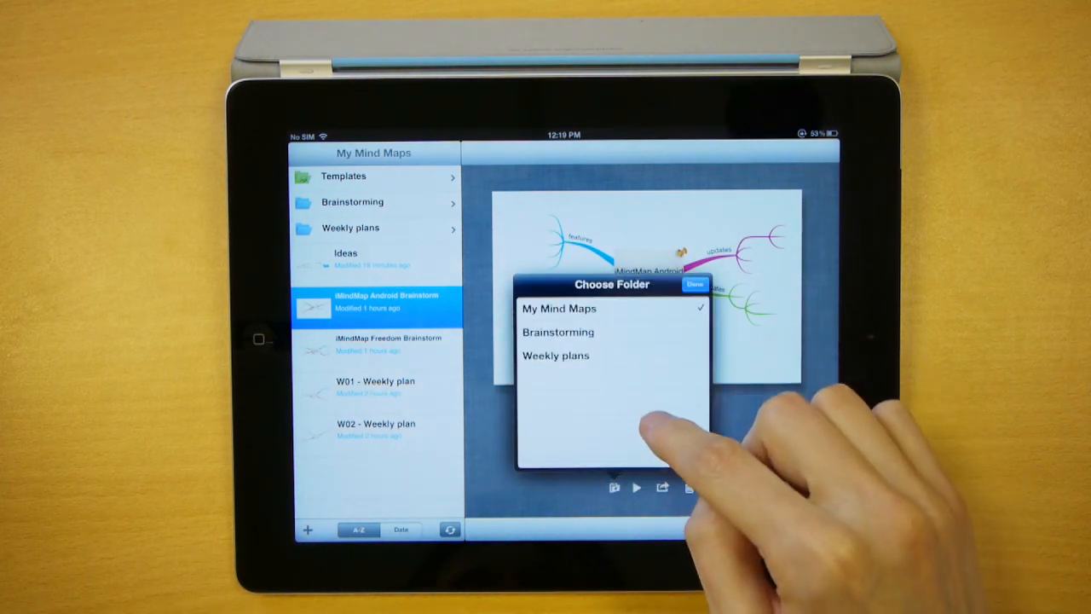
- File the iMindMap Android Brainstorm map into a chosen destination folder
{"action": "left_click", "coordinate": [556, 356]}
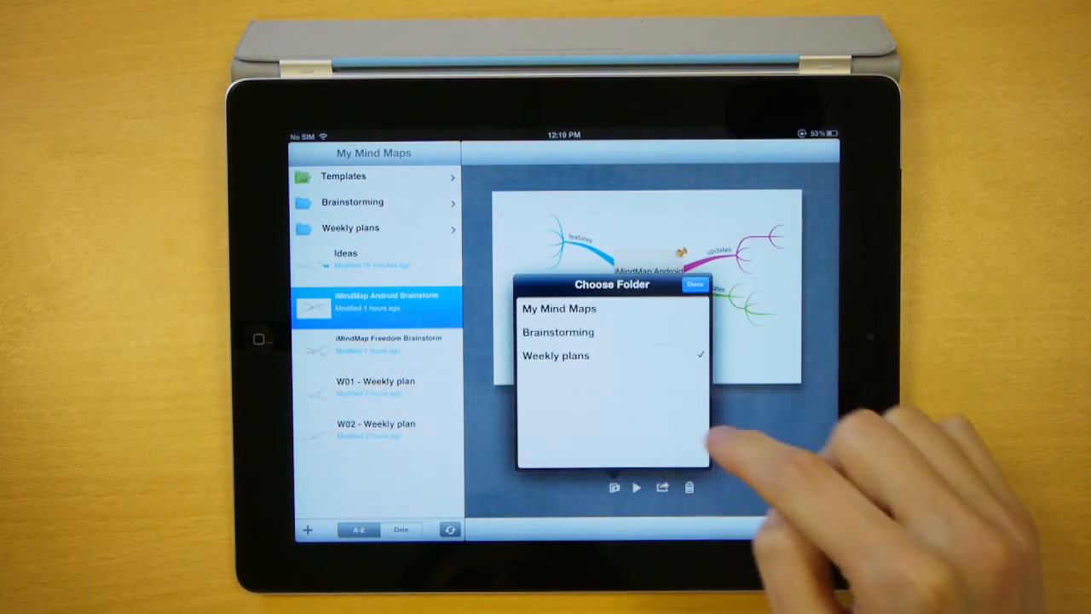
{"action": "left_click", "coordinate": [696, 284]}
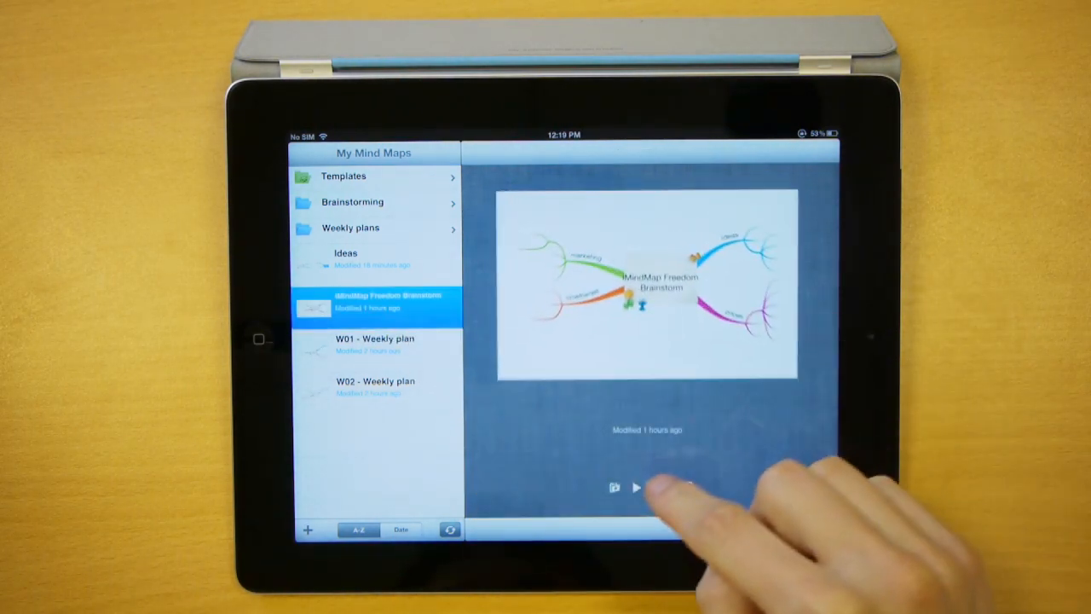
- Move Freedom Brainstorm into Brainstorming and W02 - Weekly plan into Weekly plans
{"action": "left_click", "coordinate": [613, 487]}
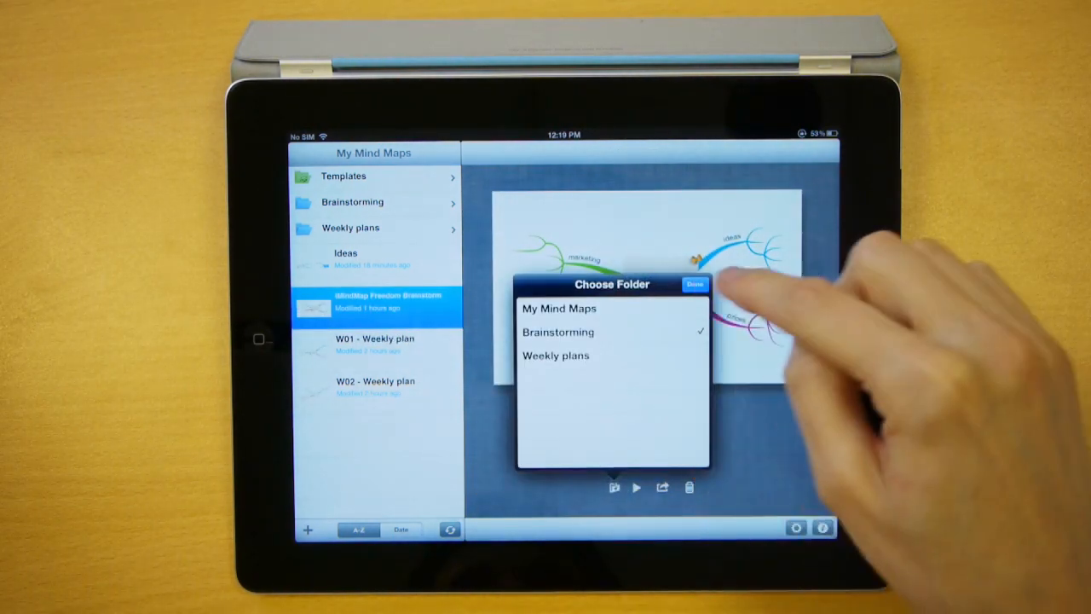
{"action": "left_click", "coordinate": [695, 284]}
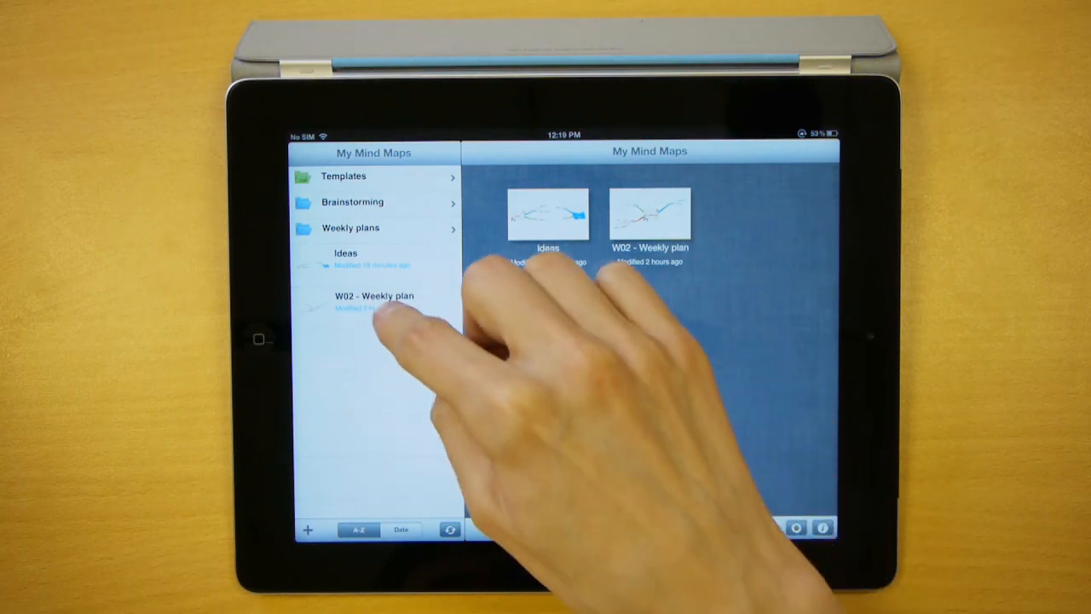
{"action": "left_click", "coordinate": [372, 301]}
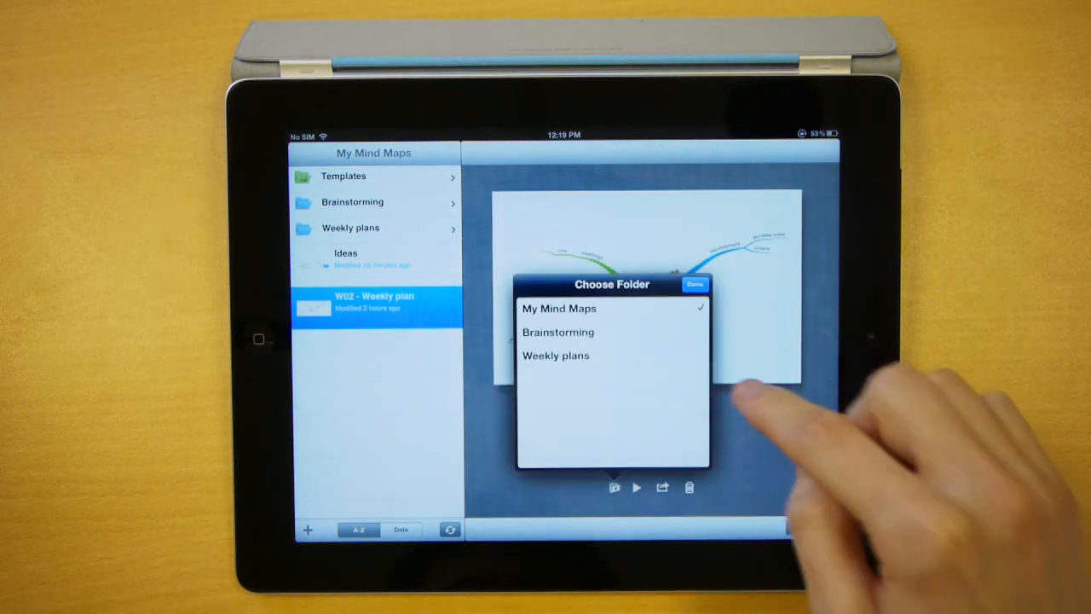
{"action": "left_click", "coordinate": [695, 284]}
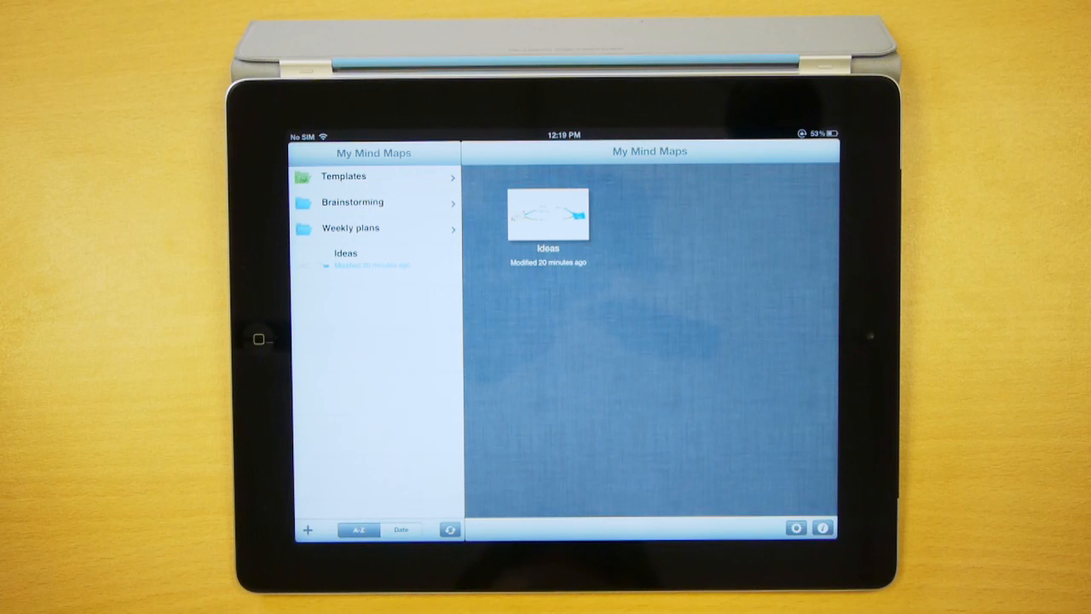
- Open the Brainstorming folder to view its brainstorm maps
{"action": "left_click", "coordinate": [352, 202]}
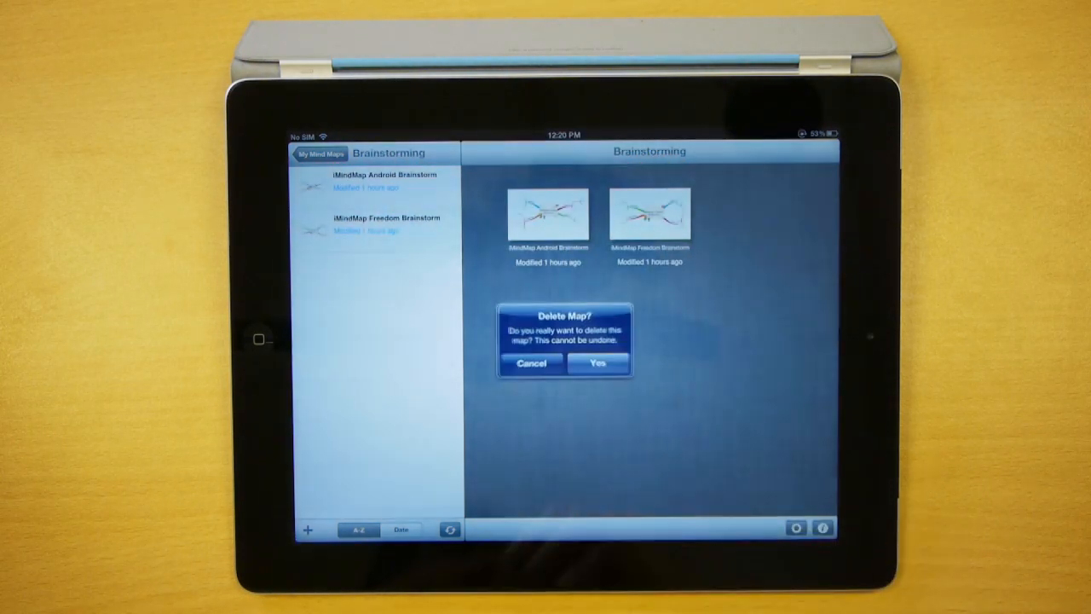
- Confirm deleting the iMindMap Android Brainstorm map from Brainstorming
{"action": "left_click", "coordinate": [598, 363]}
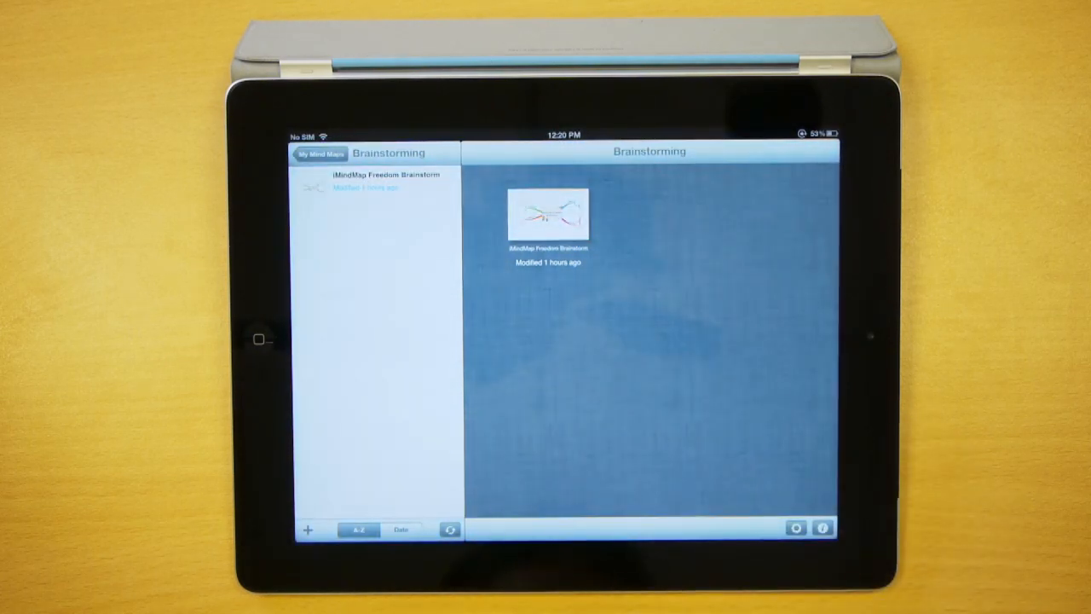
- Pull down the Brainstorming map list to refresh and sync with the cloud
{"action": "left_click_drag", "start_coordinate": [371, 188], "coordinate": [371, 273]}
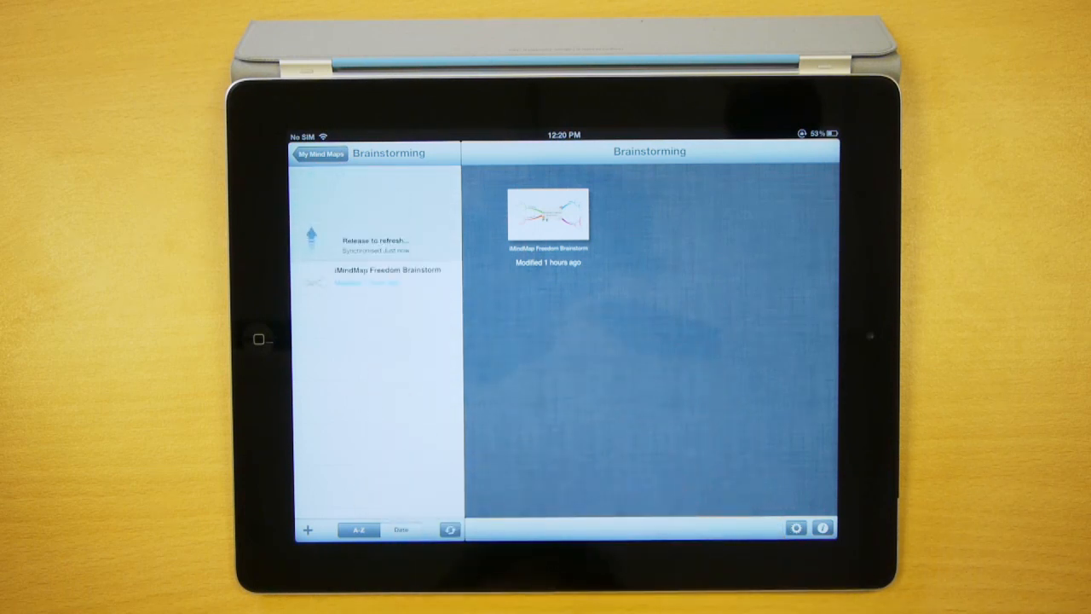